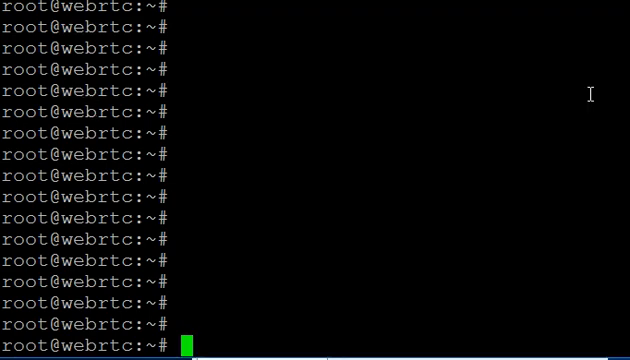
mouse_move(256, 312)
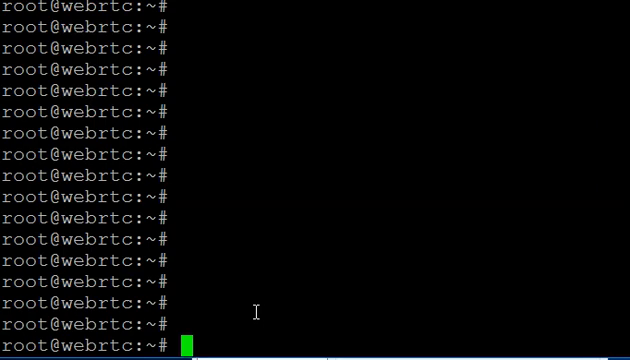
Become root on the webrtc server with sudo -s
type("sud")
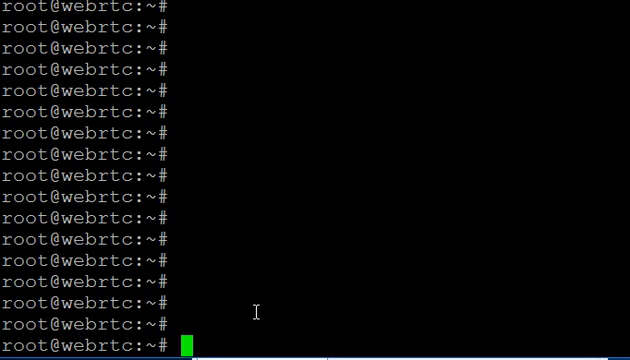
type("$")
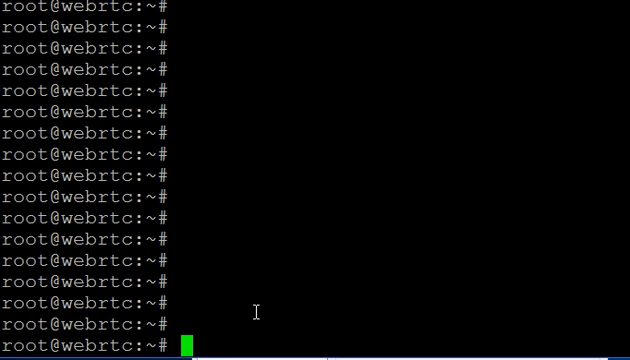
type("s")
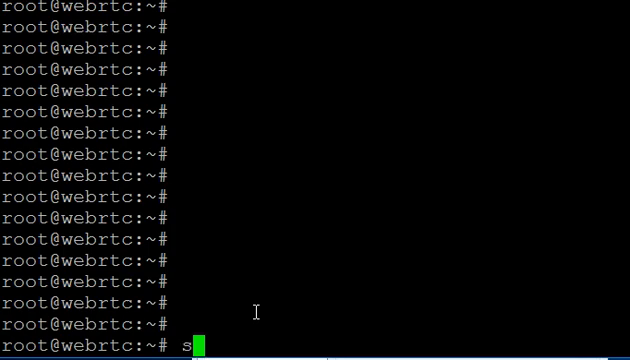
type("udo -")
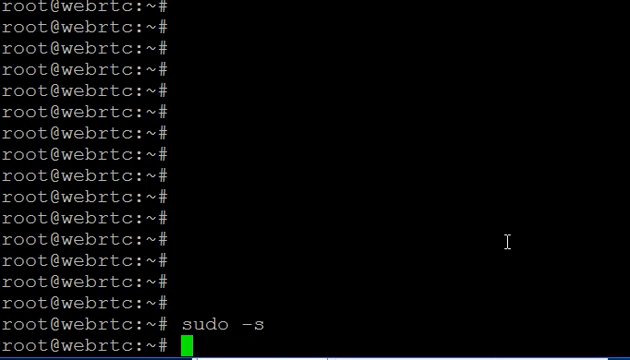
Install openssh-server (already newest) and check that the ssh service is running
type("sudo apt-get install openssh-server")
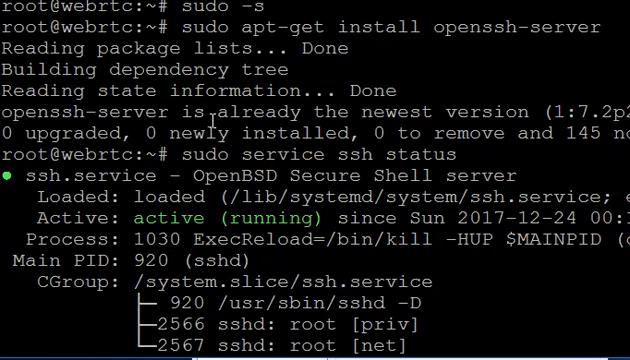
scroll("down", 3)
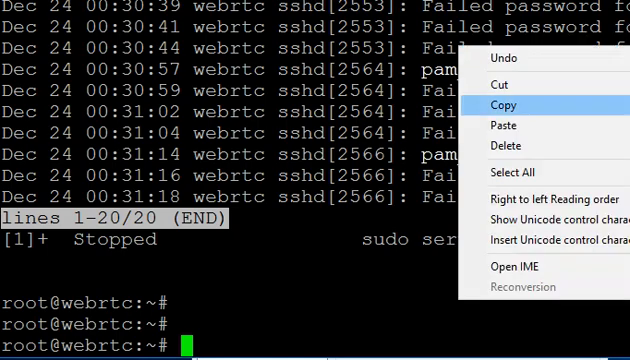
Install xrdp with apt-get (already newest version 0.6.1-2)
type("sudo apt-get install xrdp")
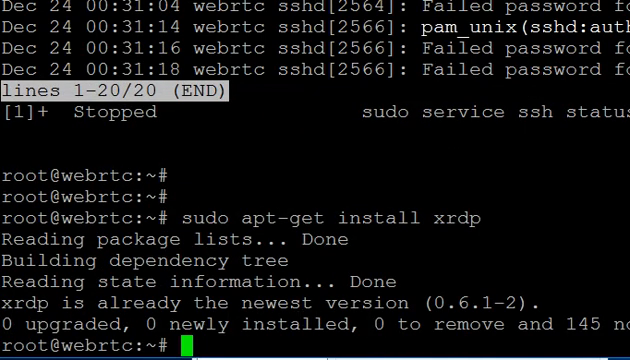
mouse_move(448, 290)
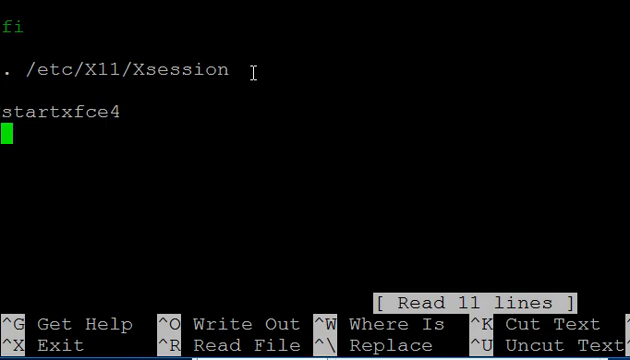
Save startwm.sh with the added startxfce4 line and exit nano
key("ctrl+x")
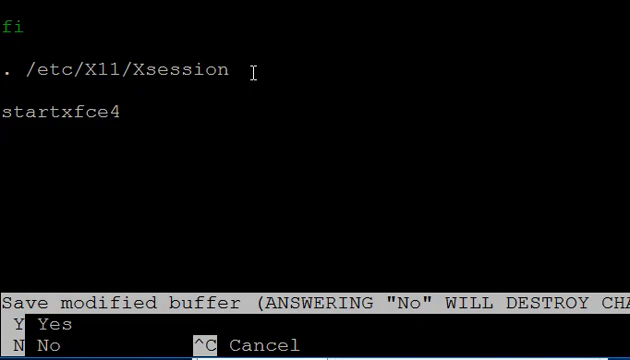
key("y")
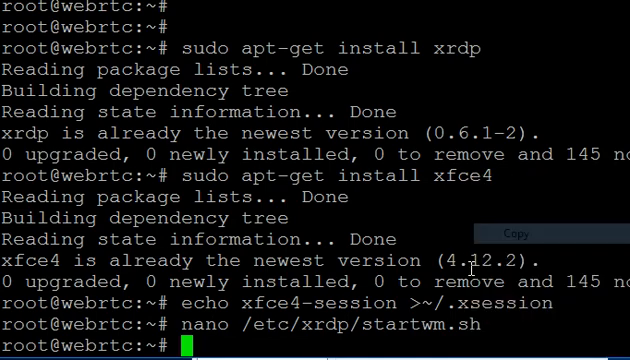
Restart xrdp, then log in via Remote Desktop with sesman-Xvnc, username and password
type("sudo service xrdp restart")
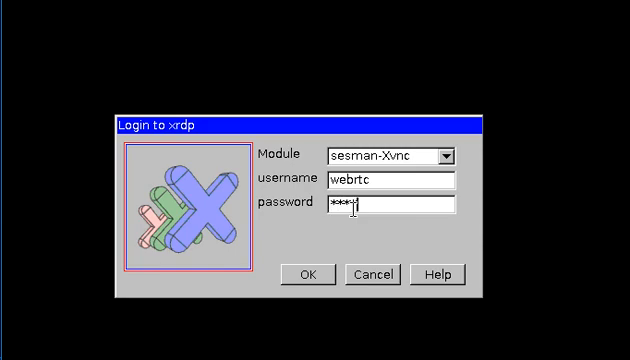
type("password")
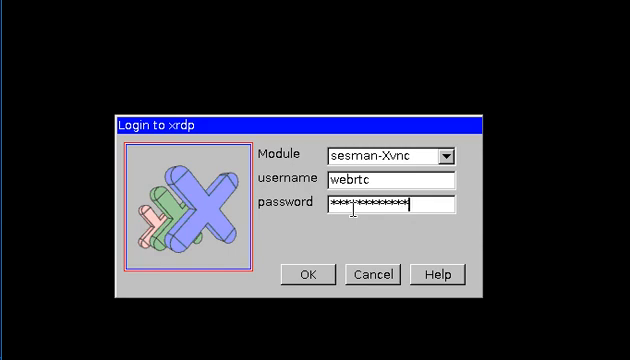
left_click(312, 274)
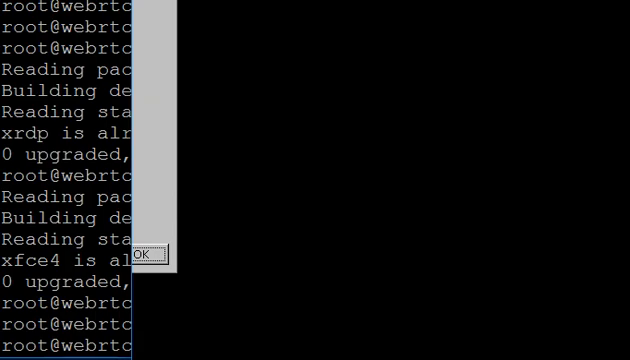
Dismiss the login progress window and show the XFCE Applications menu
left_click(148, 256)
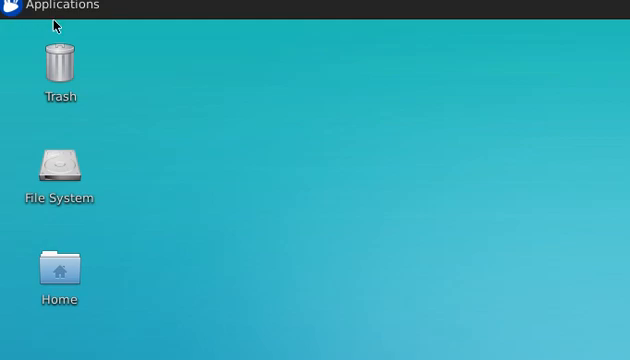
left_click(62, 6)
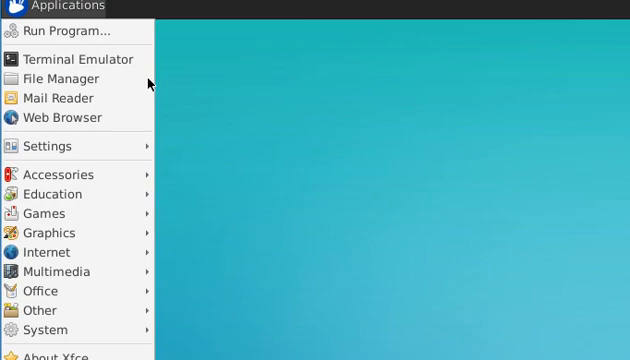
mouse_move(336, 120)
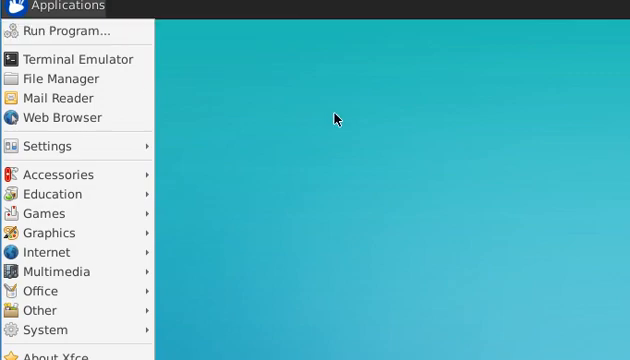
left_click(336, 118)
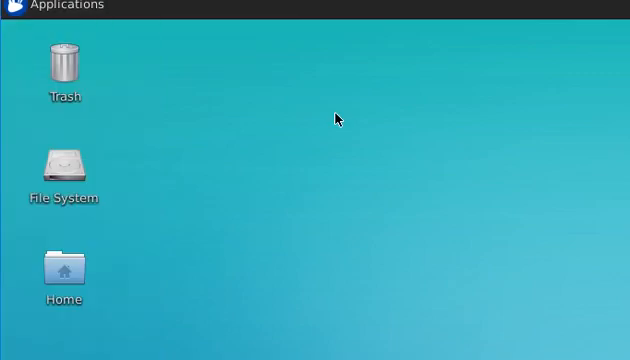
mouse_move(236, 68)
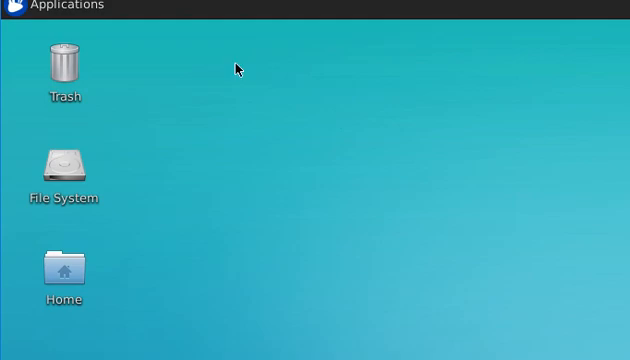
left_click(68, 6)
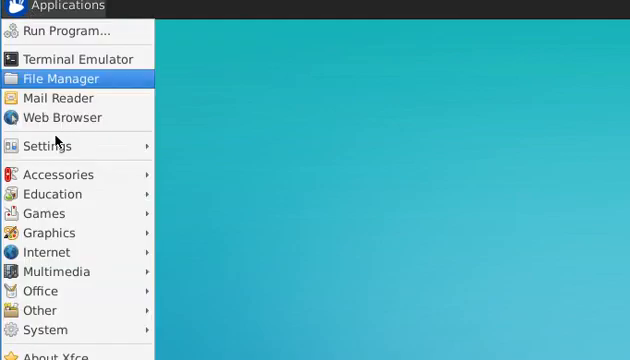